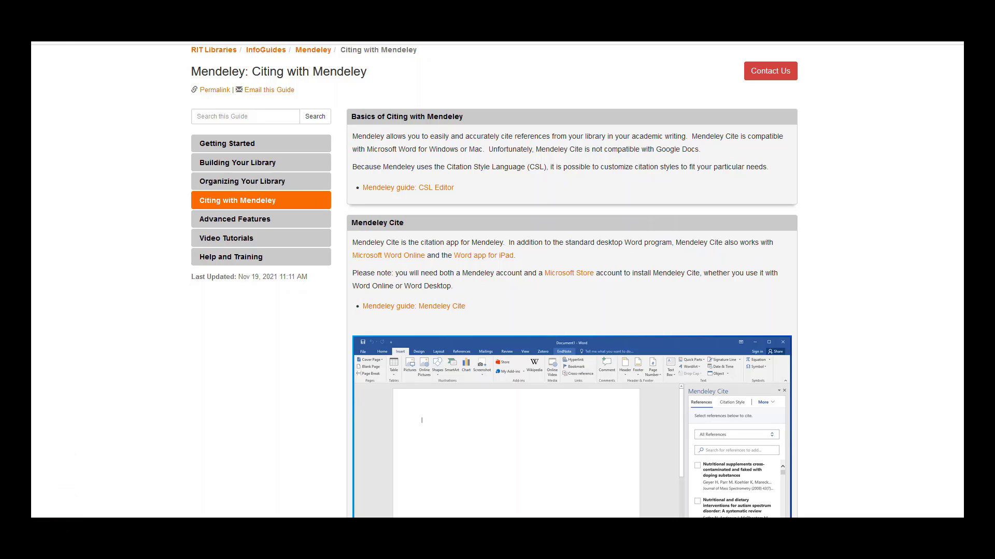
# - Scroll the Citing with Mendeley guide down through its Mendeley Cite section
pyautogui.scroll(-3)
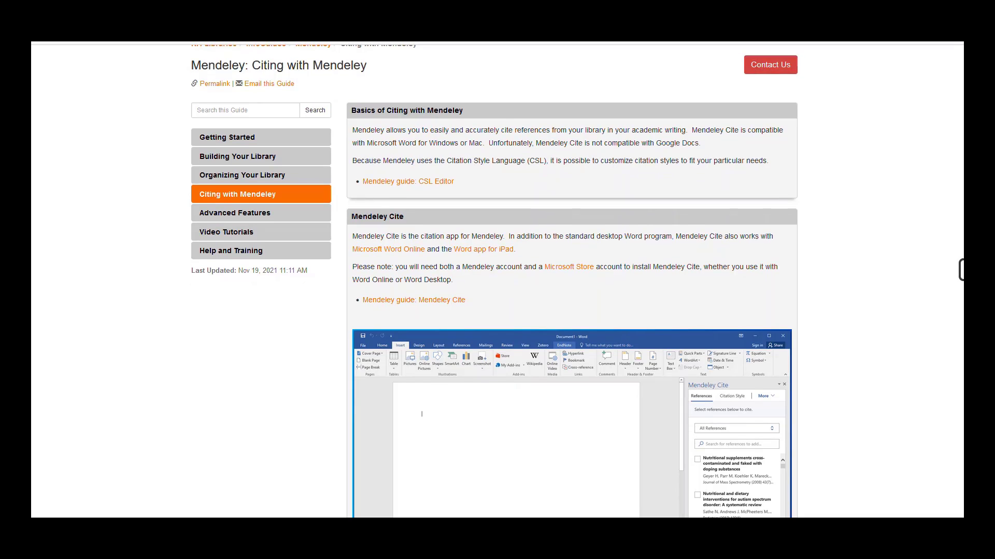
pyautogui.scroll(-3)
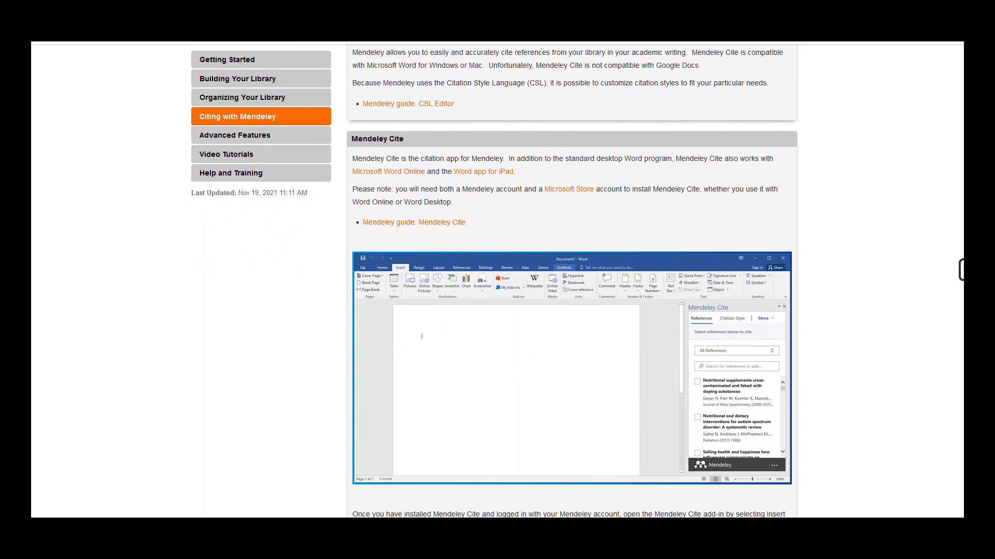
pyautogui.scroll(-3)
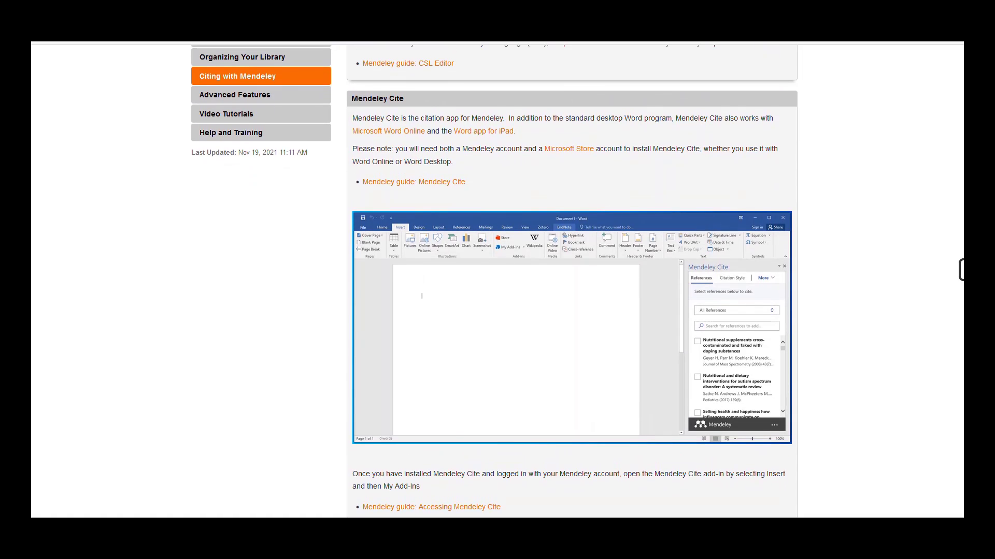
pyautogui.scroll(-3)
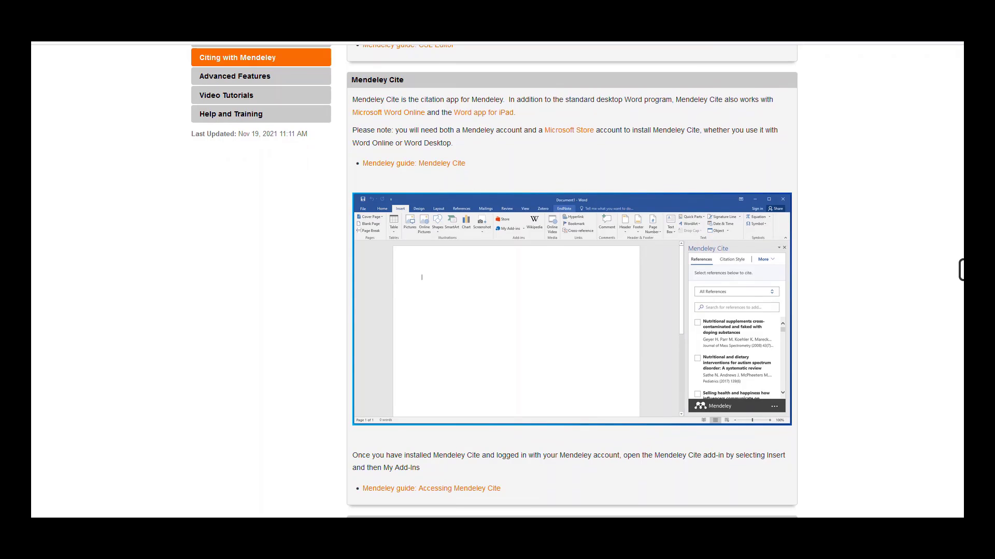
pyautogui.scroll(-3)
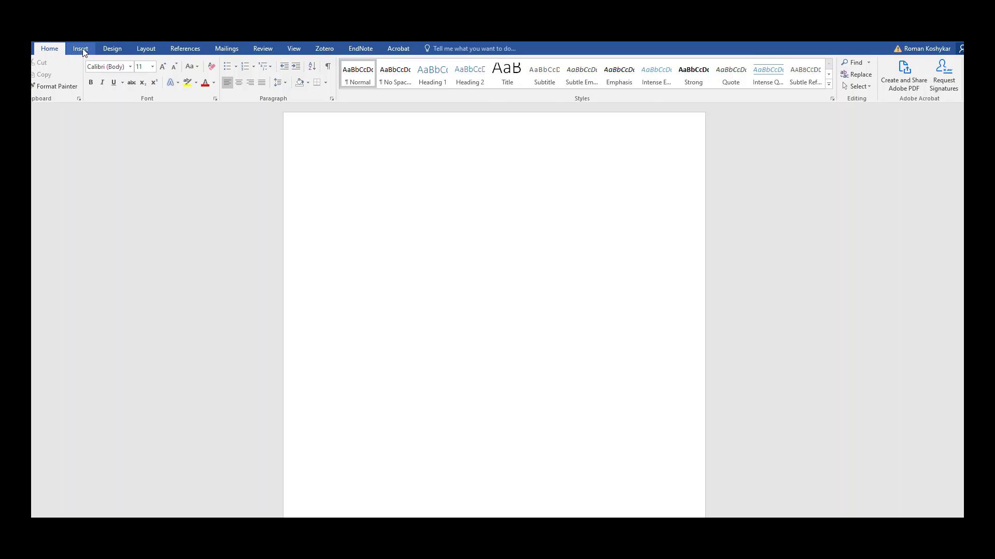
# - Launch the Mendeley Cite add-in from Recently Used Add-ins beside the blank document
pyautogui.click(80, 48)
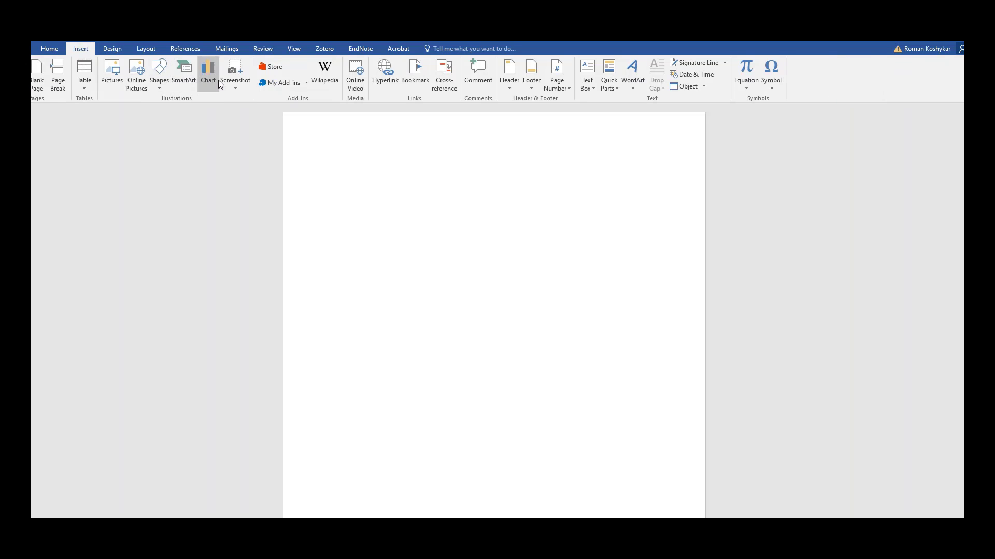
pyautogui.click(282, 83)
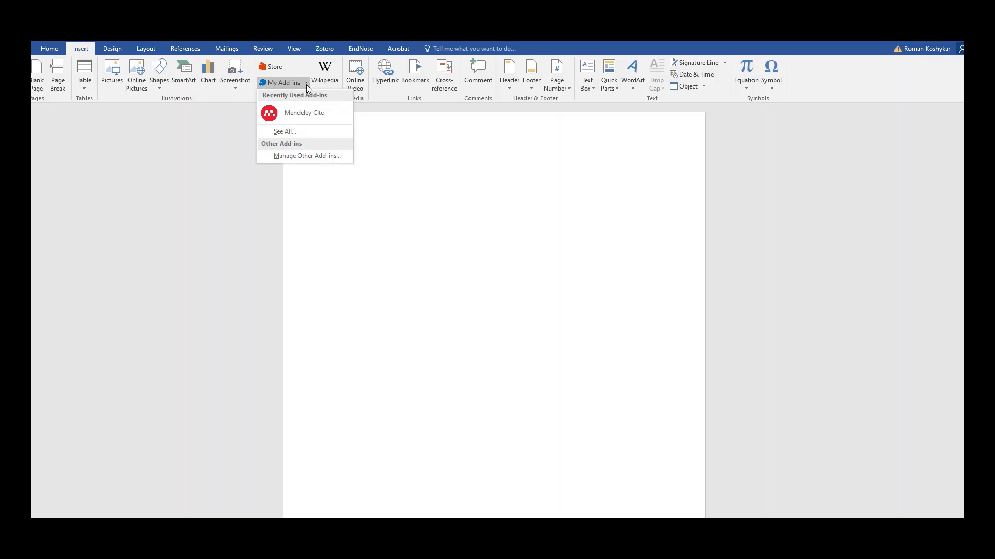
pyautogui.click(304, 113)
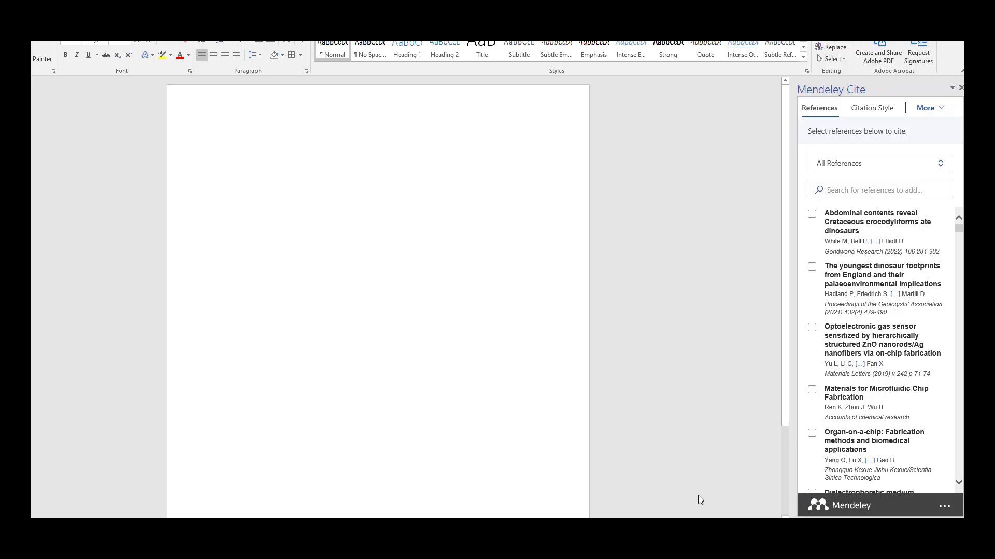
pyautogui.moveTo(887, 295)
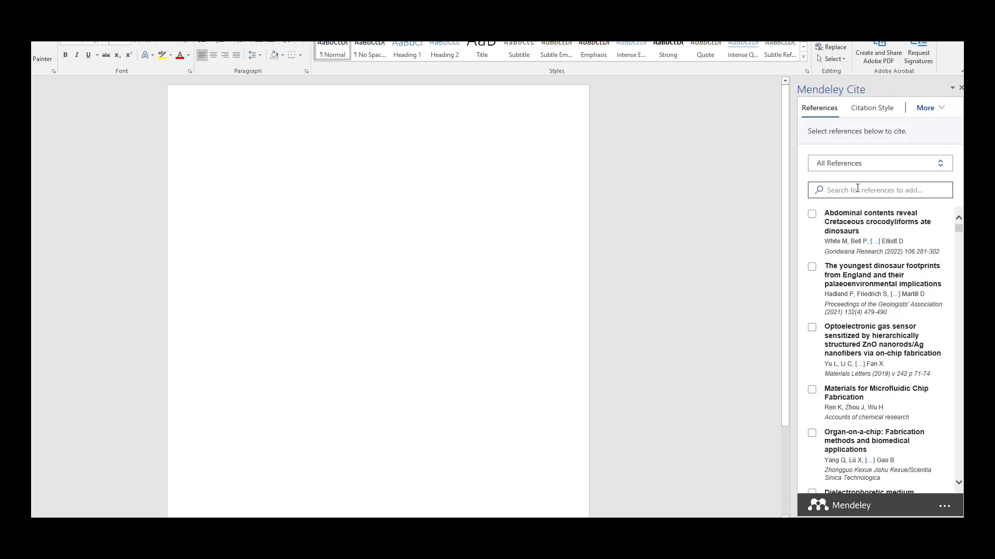
# - Set the citation style to Chicago Manual of Style 17th edition (author-date) and update it
pyautogui.click(871, 106)
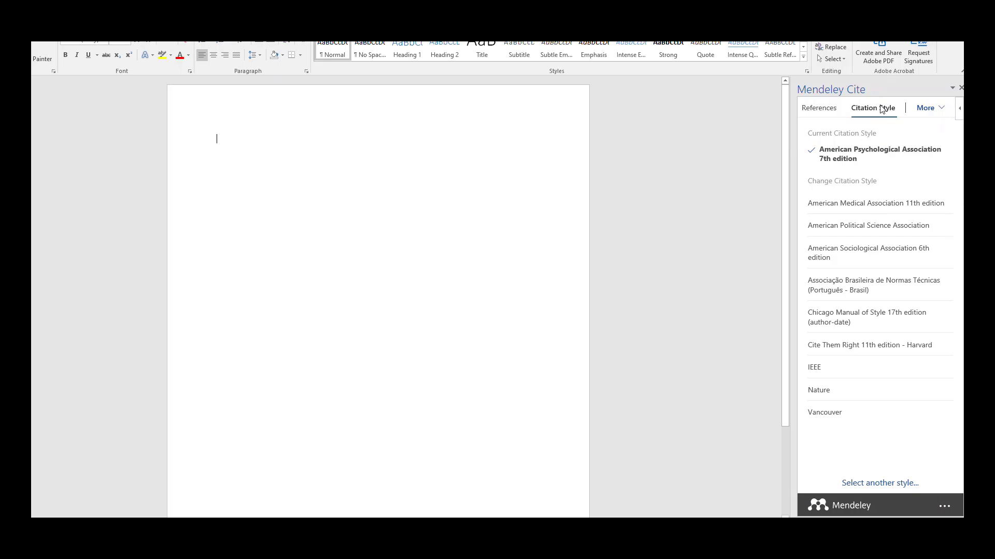
pyautogui.moveTo(849, 344)
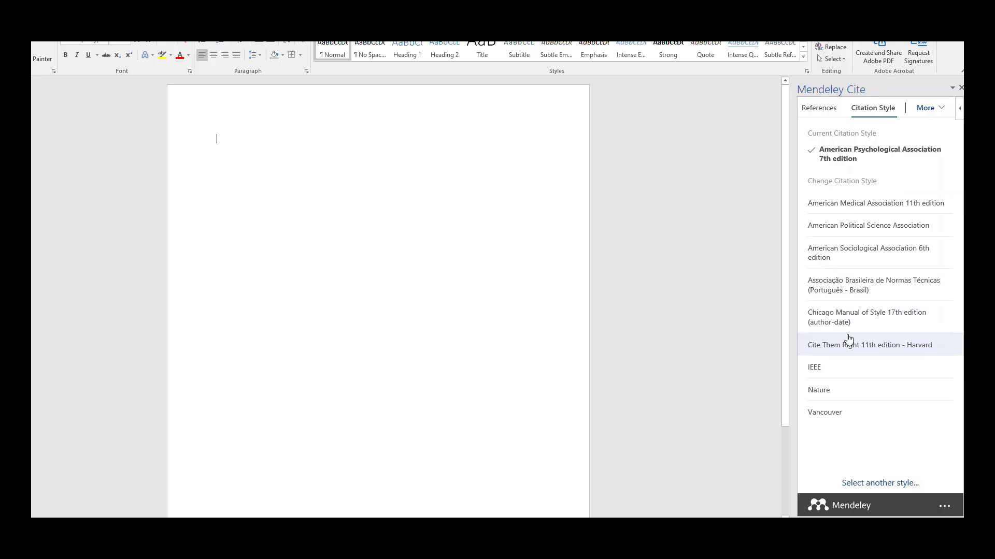
pyautogui.click(868, 317)
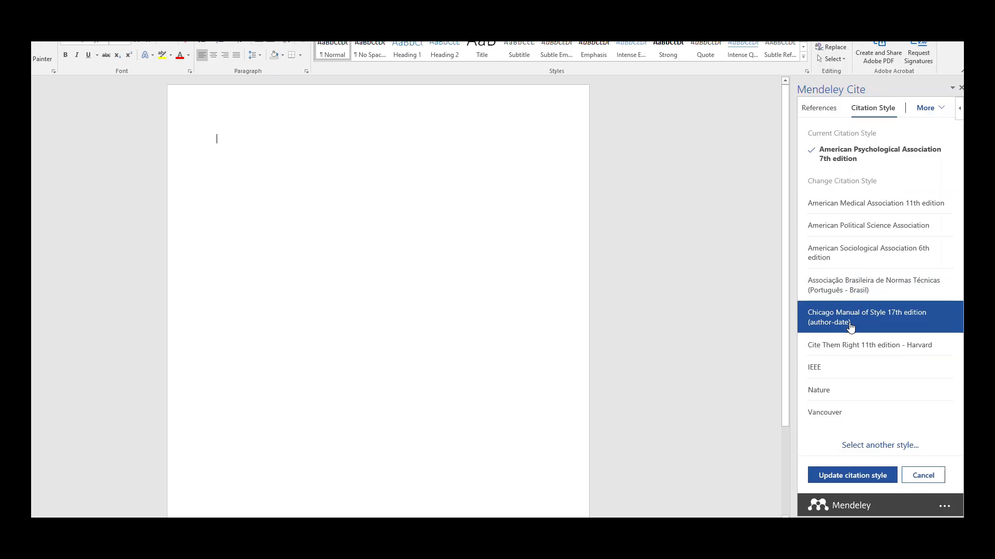
pyautogui.click(851, 476)
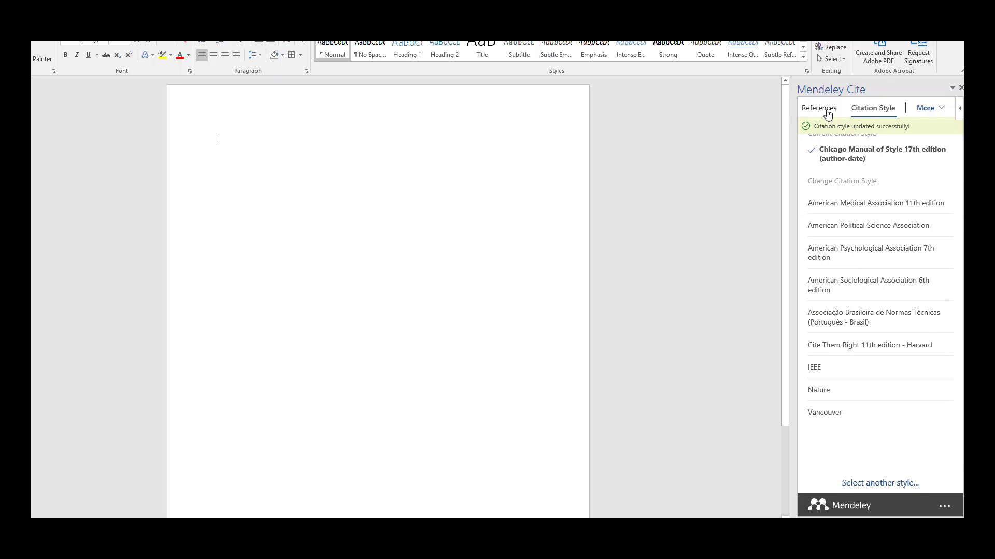
# - Write "You can begin writing and add in an in text citation" in the document
pyautogui.click(819, 107)
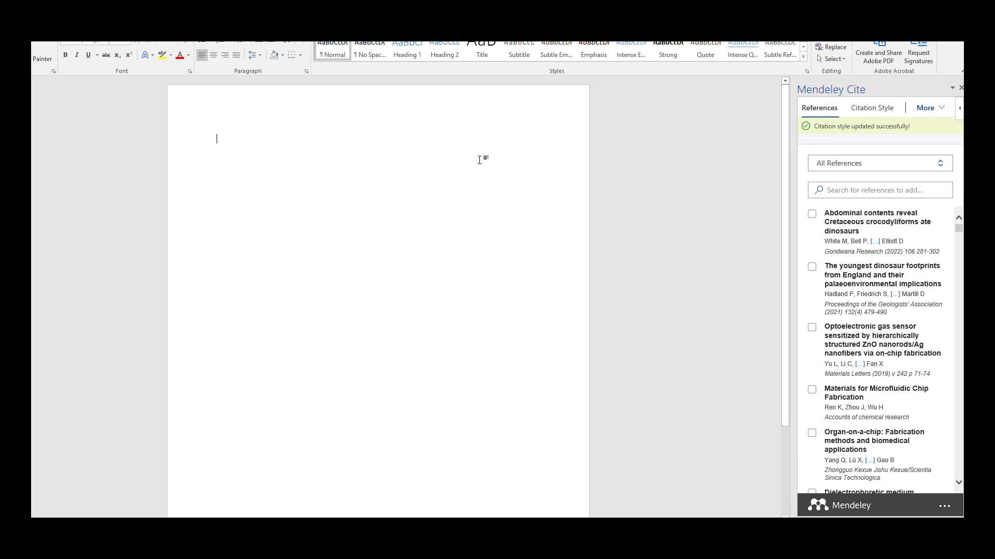
pyautogui.write('You can begin writ')
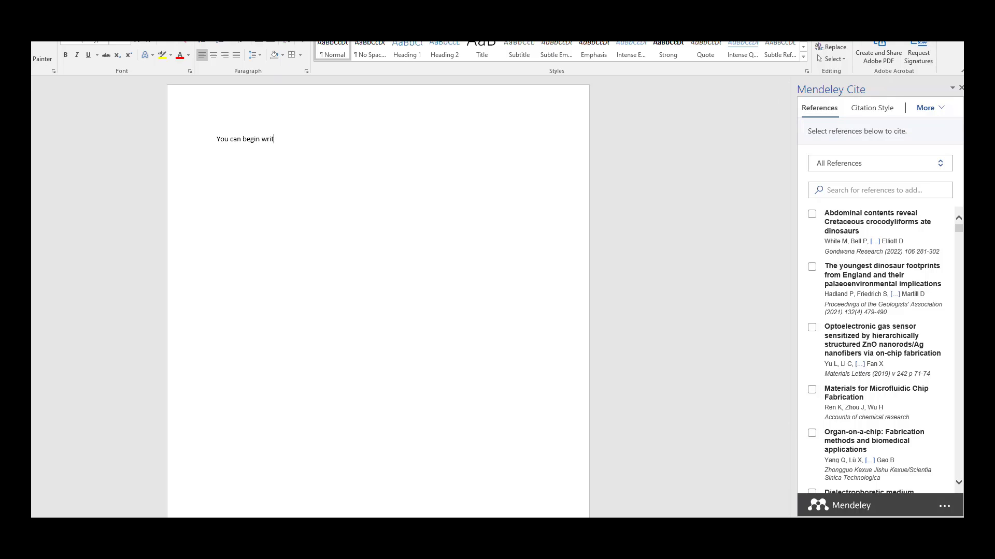
pyautogui.write('ing and')
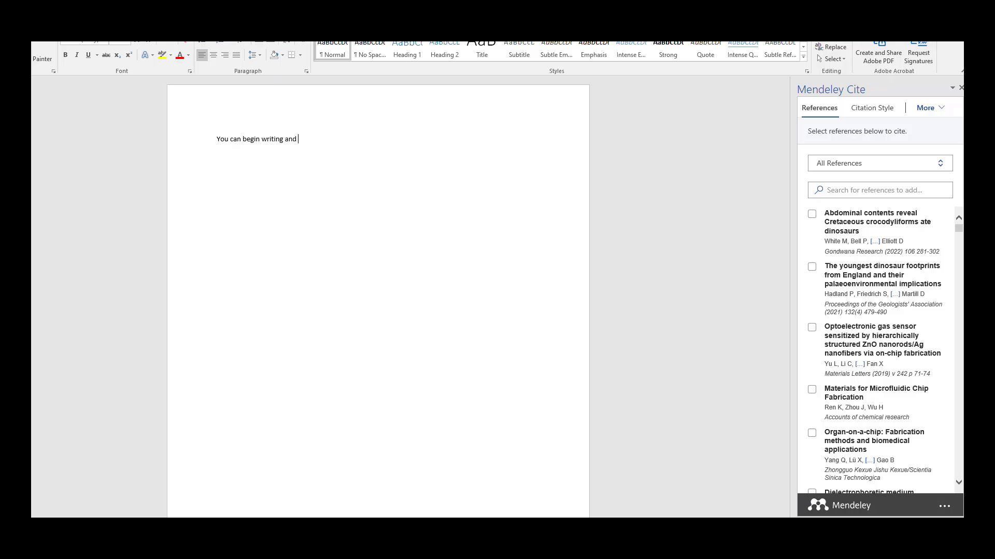
pyautogui.write('add in an in')
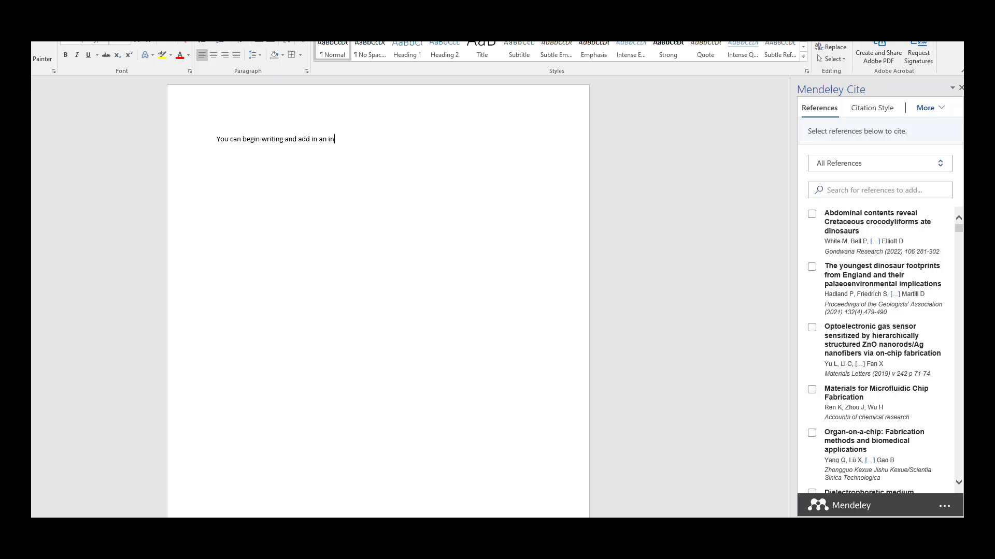
pyautogui.write('text citation')
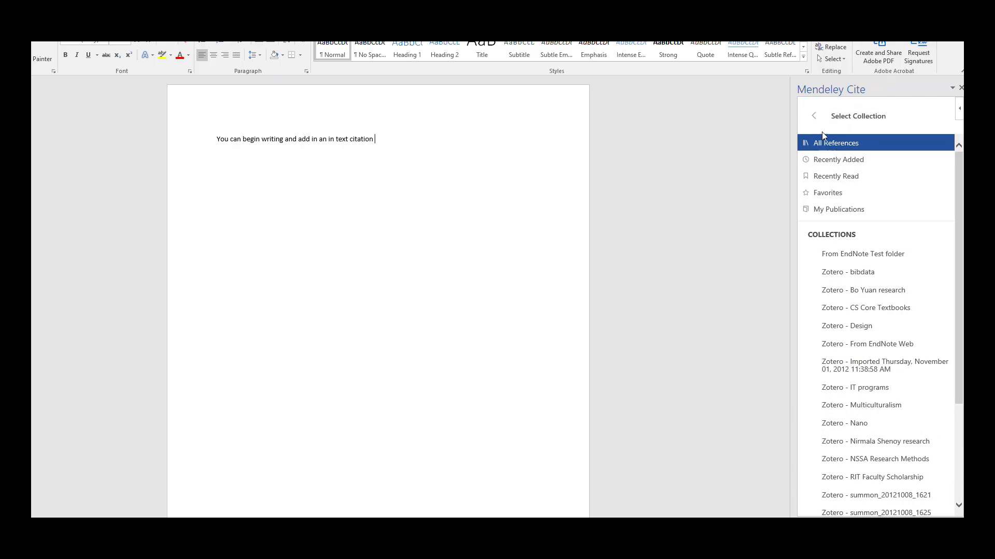
# - Search the library for dinosaurs and cite Frankel's The end of the dinosaurs
pyautogui.click(835, 143)
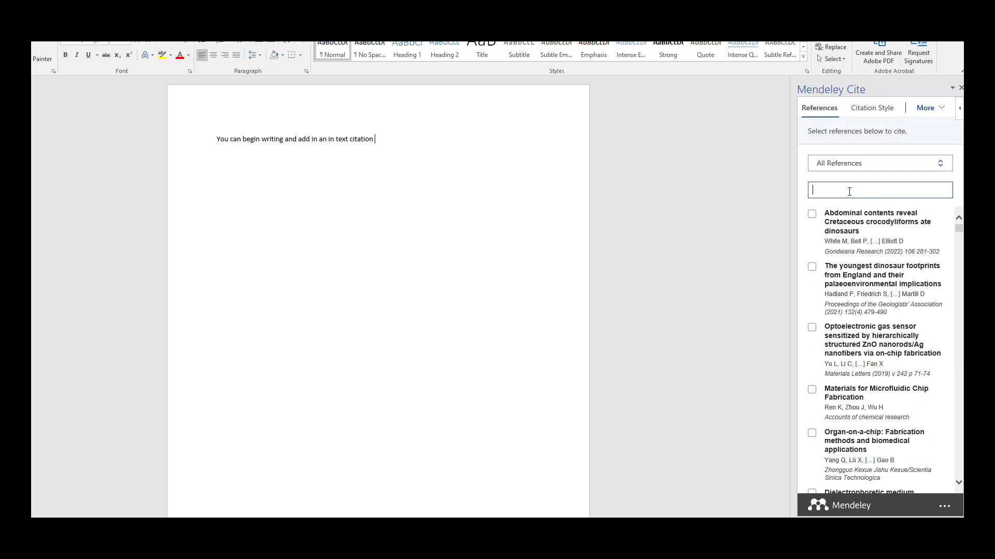
pyautogui.write('dinosaurs')
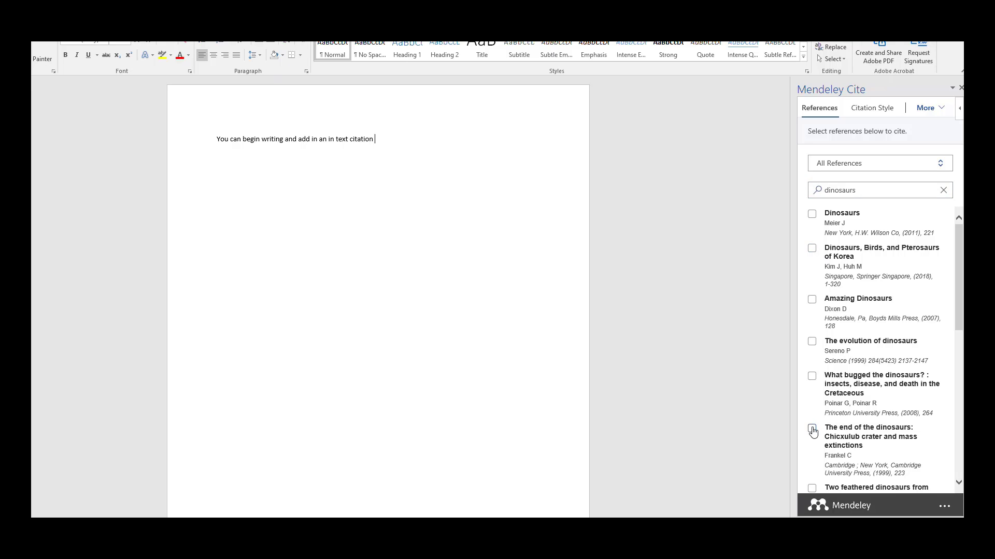
pyautogui.click(812, 435)
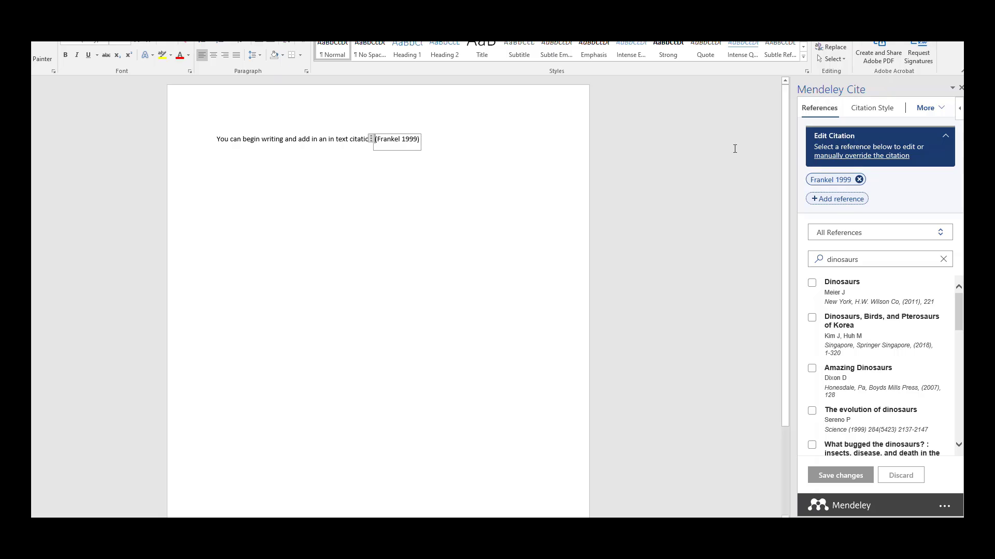
# - Continue the paragraph: "And you can add additional references as well"
pyautogui.click(832, 179)
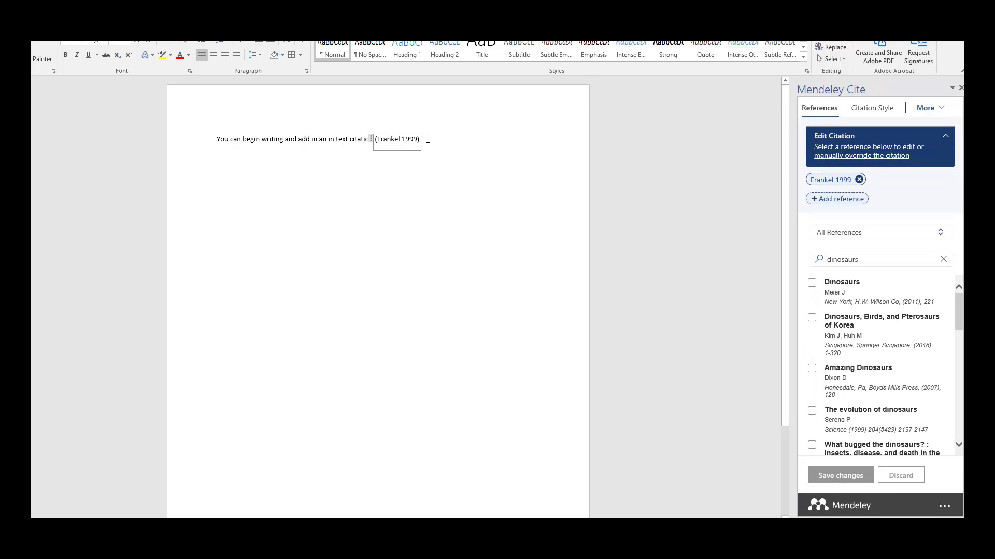
pyautogui.click(839, 476)
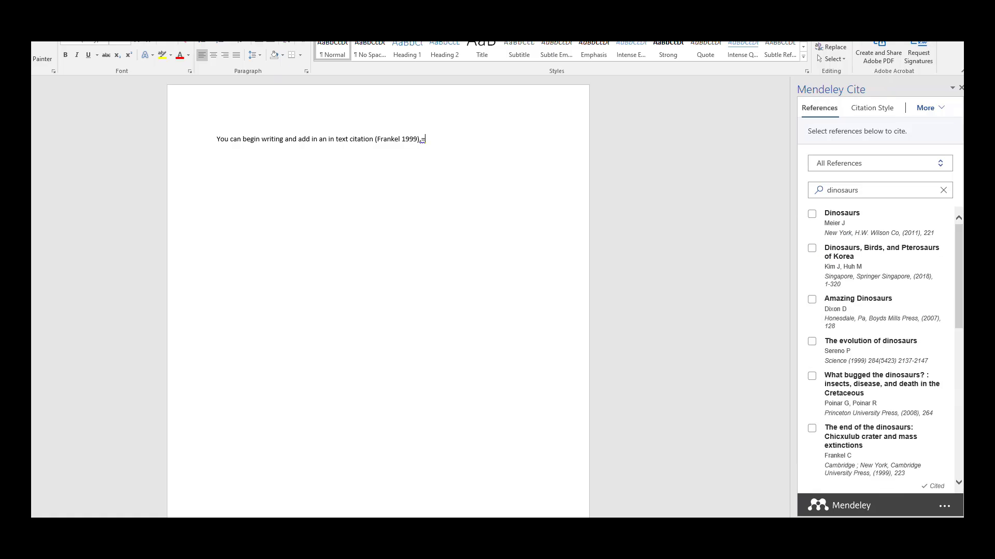
pyautogui.write('.')
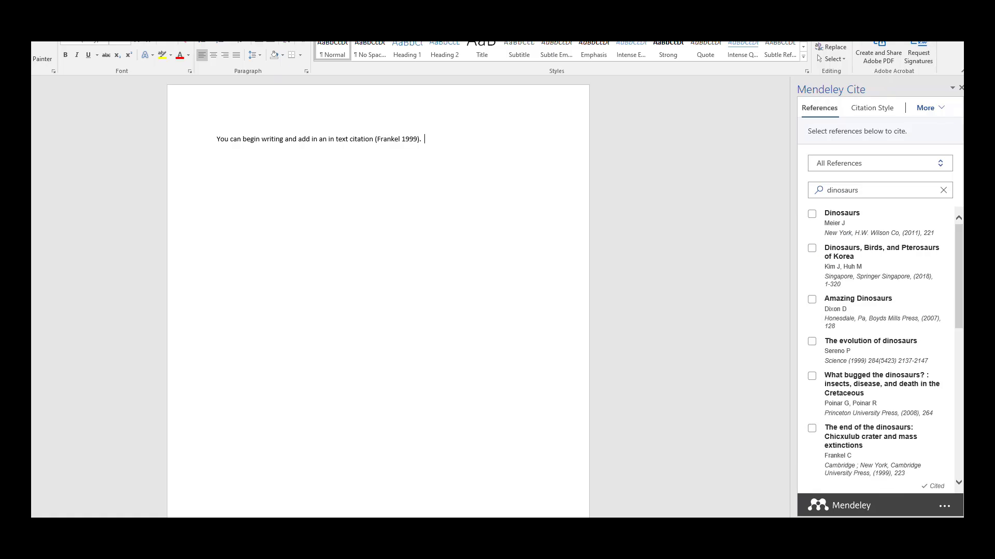
pyautogui.write('And you ca')
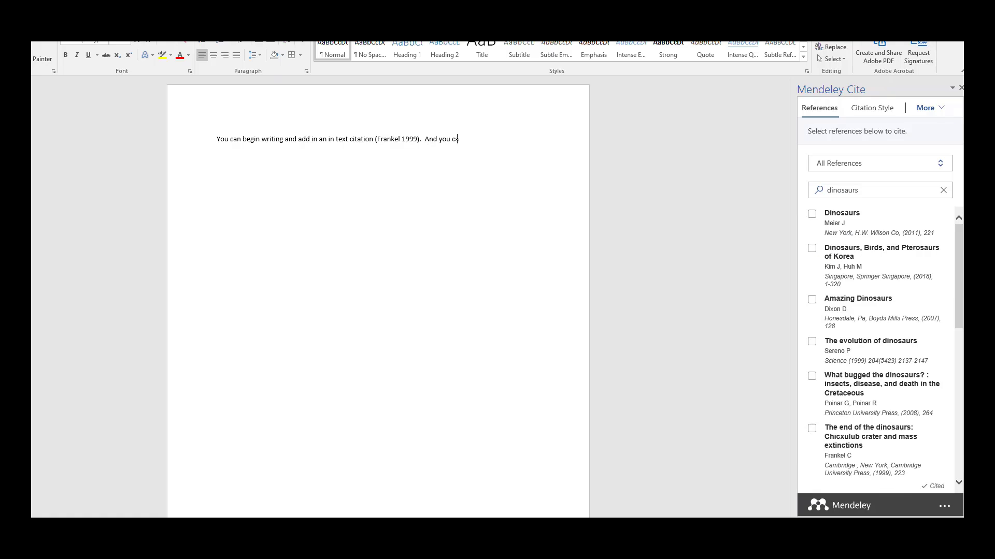
pyautogui.write('n add additio')
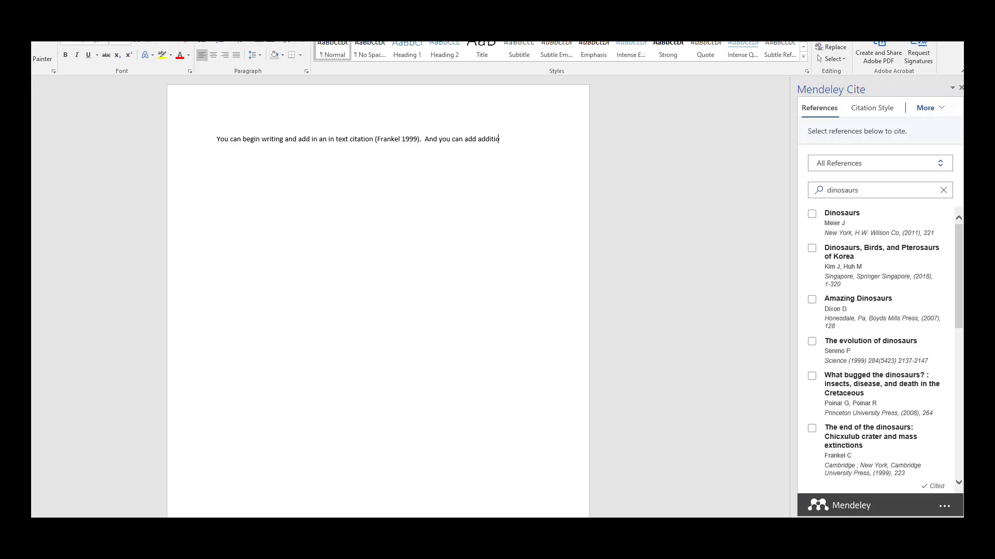
pyautogui.write('onal references a')
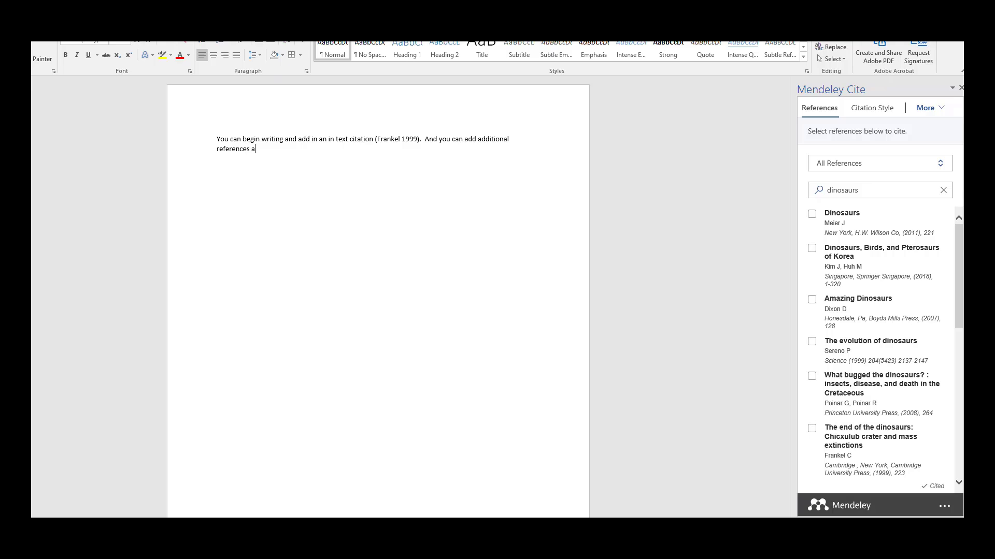
pyautogui.write('s well')
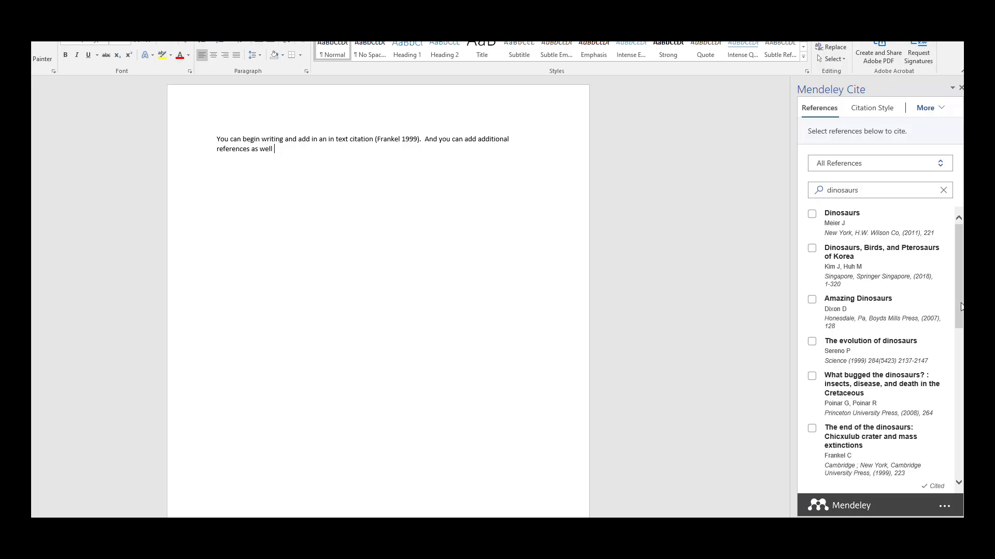
# - Insert and save a citation to Brusatte's 2016 bird survival article after the sentence
pyautogui.scroll(-3)
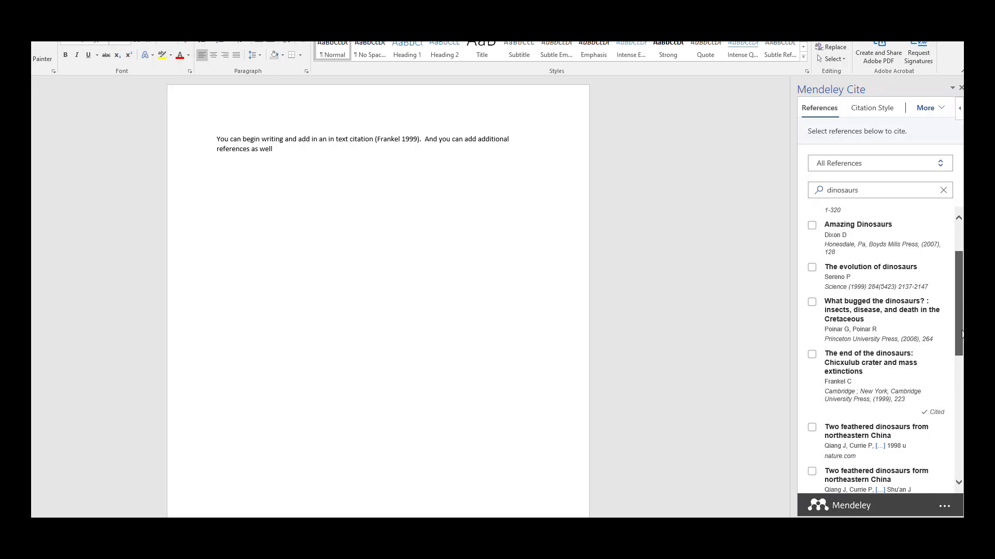
pyautogui.scroll(-3)
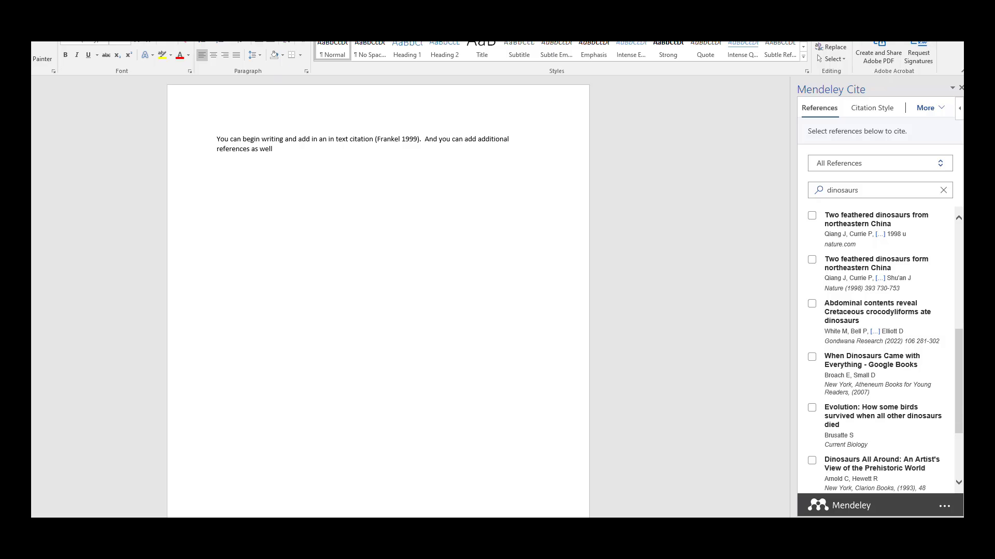
pyautogui.click(812, 415)
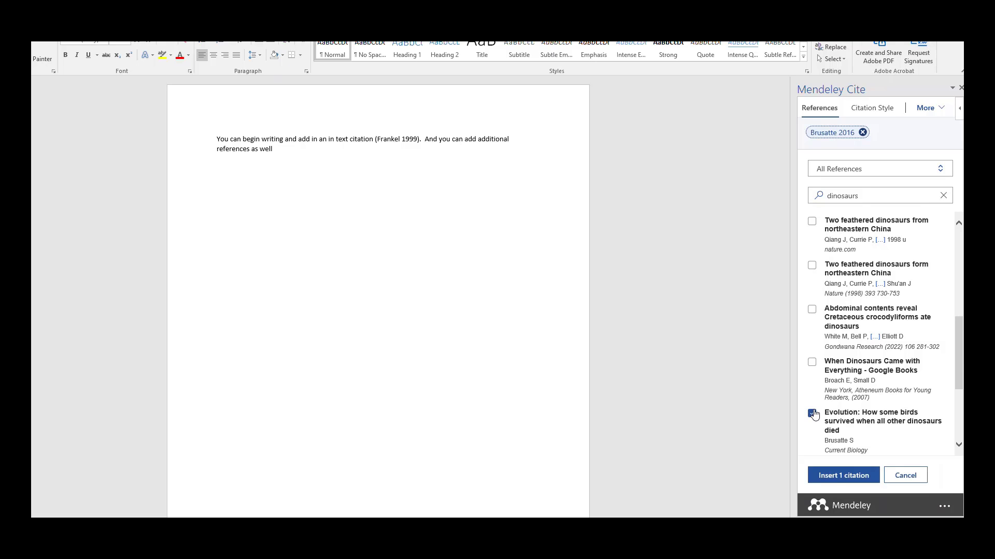
pyautogui.click(842, 475)
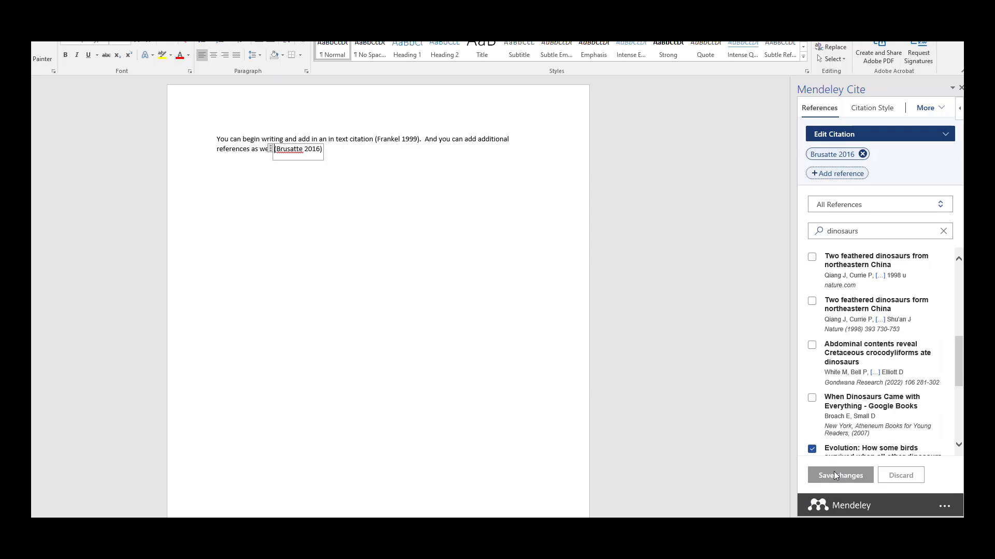
pyautogui.click(839, 475)
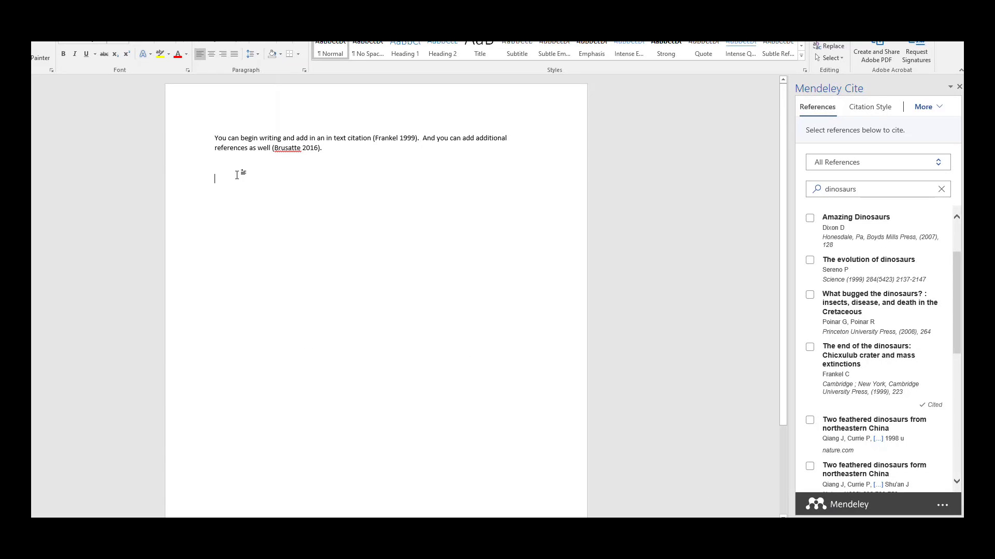
pyautogui.moveTo(601, 155)
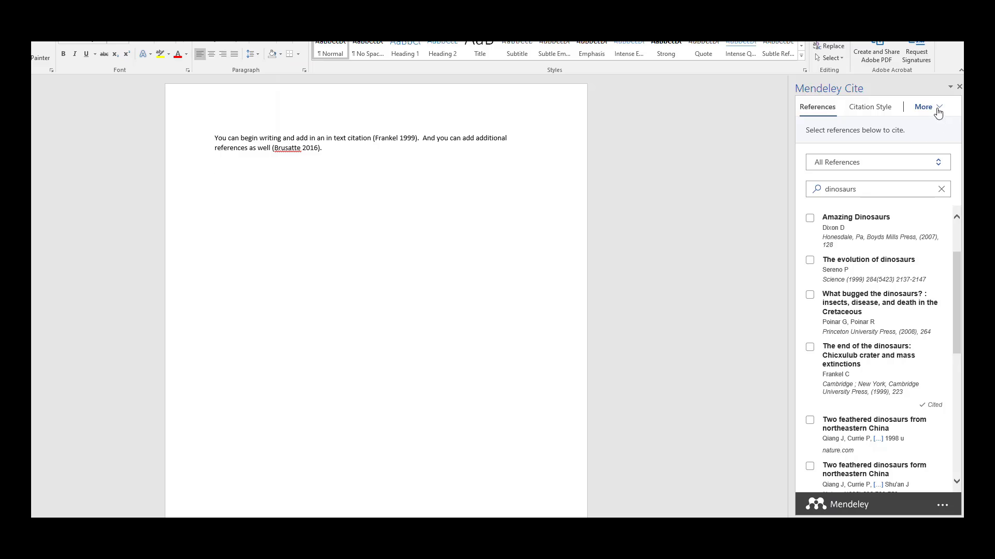
# - Insert a bibliography of the Brusatte and Frankel references below the paragraph
pyautogui.click(923, 106)
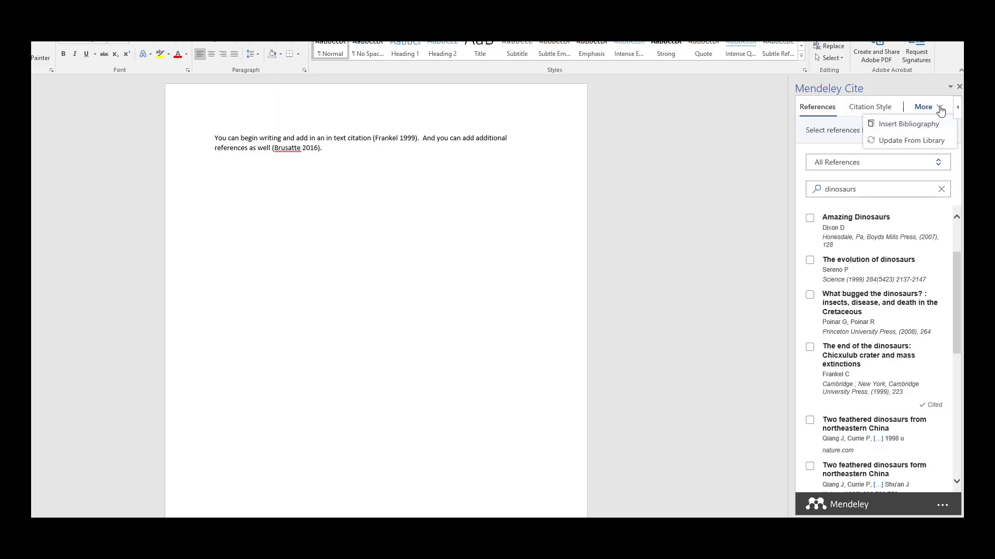
pyautogui.click(907, 123)
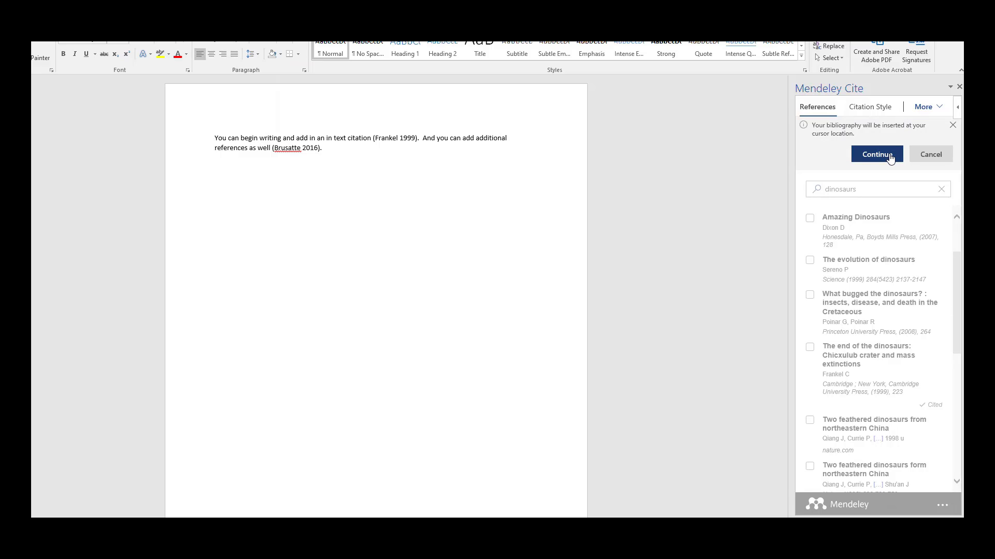
pyautogui.click(877, 154)
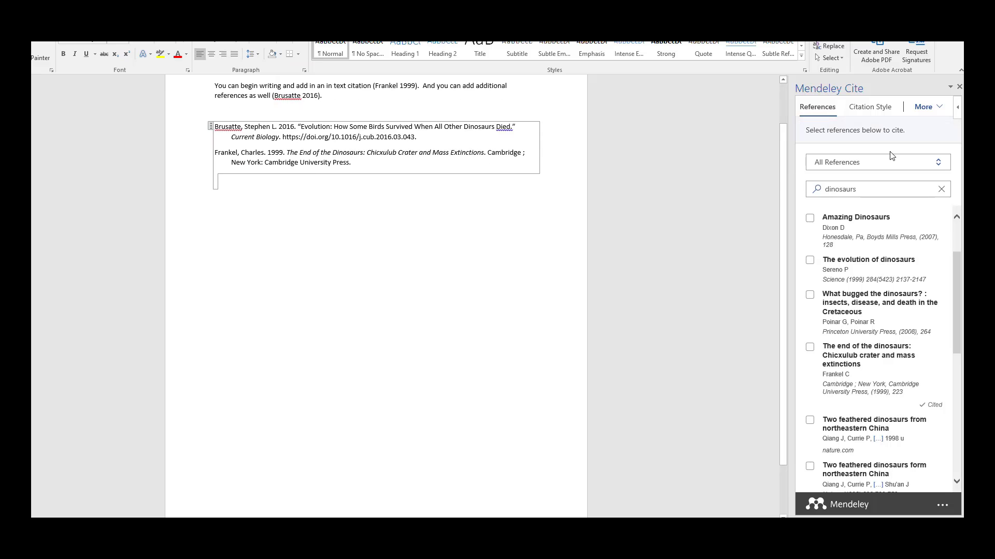
pyautogui.moveTo(380, 194)
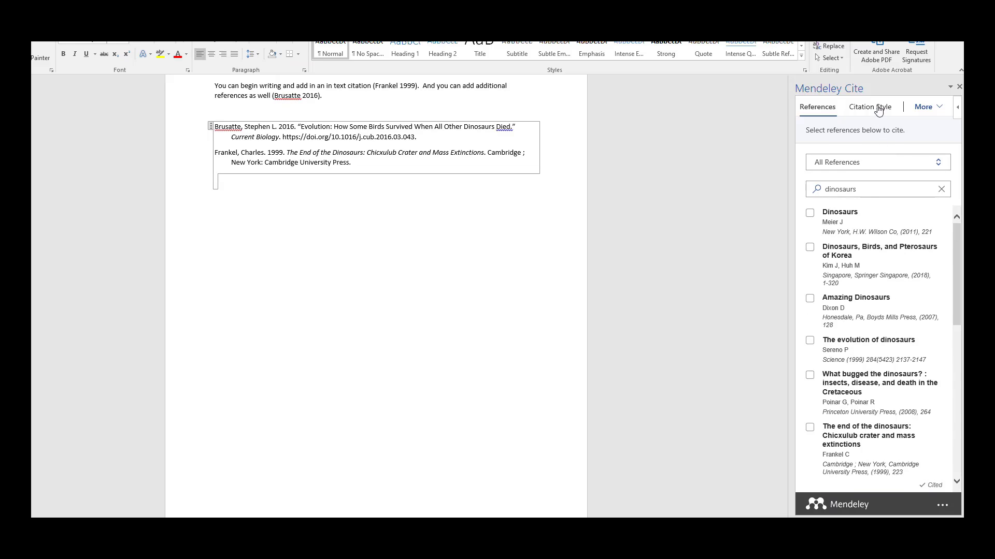
# - Restyle the citations and bibliography to American Psychological Association 7th edition
pyautogui.click(869, 107)
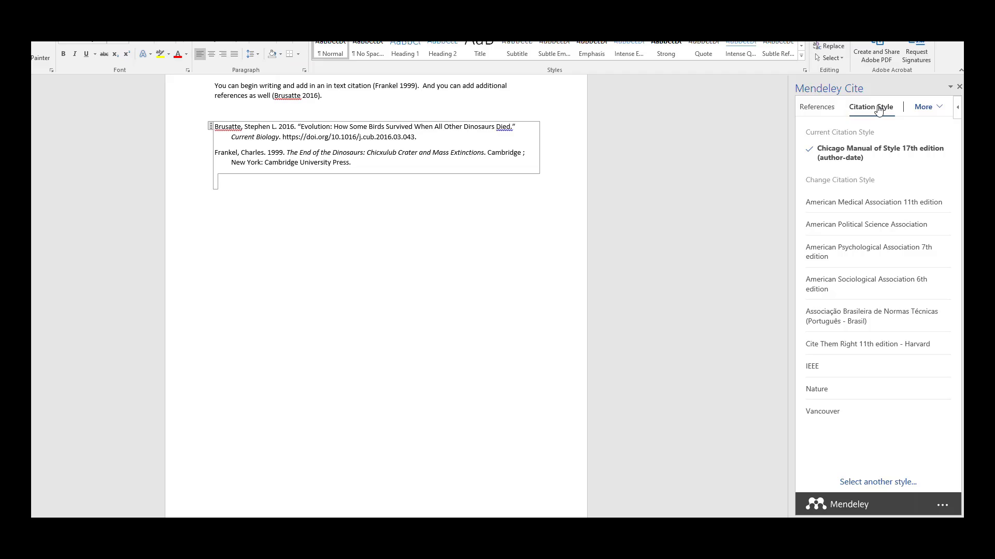
pyautogui.moveTo(852, 126)
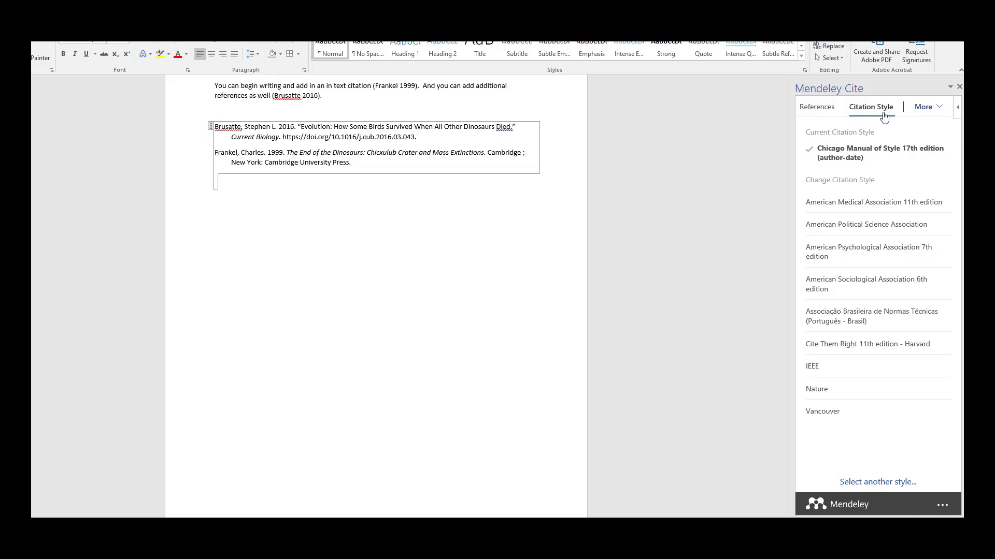
pyautogui.moveTo(866, 284)
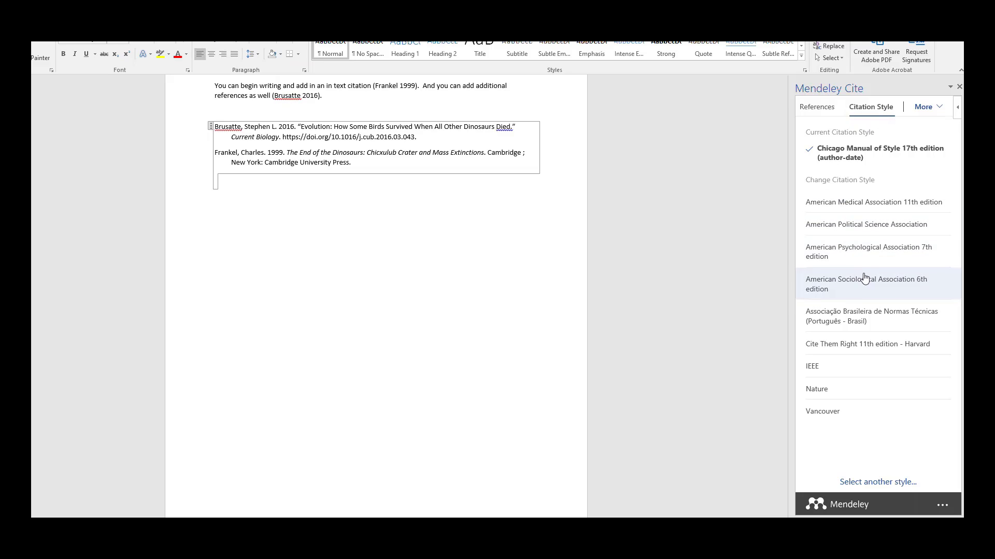
pyautogui.click(873, 252)
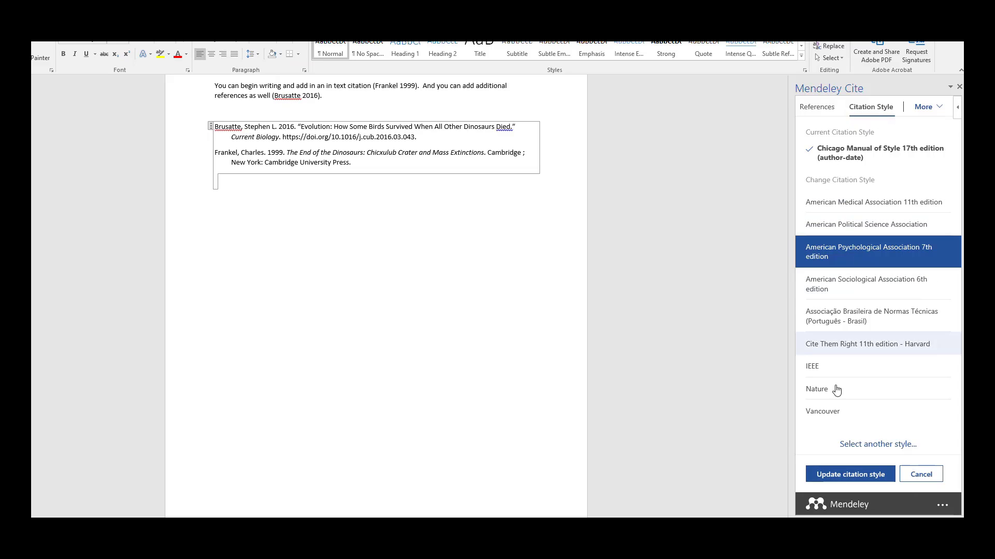
pyautogui.click(849, 474)
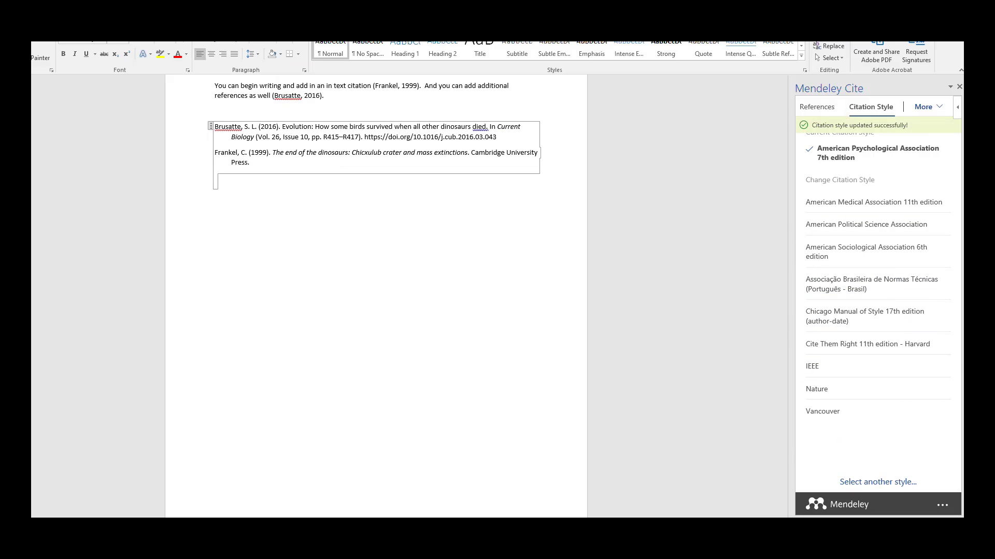
pyautogui.moveTo(818, 366)
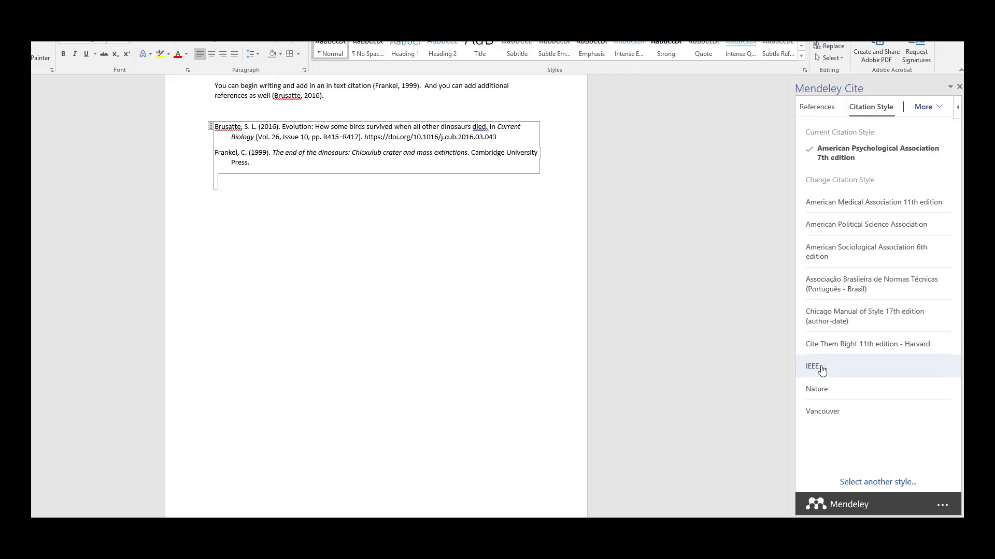
# - Restyle the citations and bibliography to IEEE
pyautogui.click(817, 366)
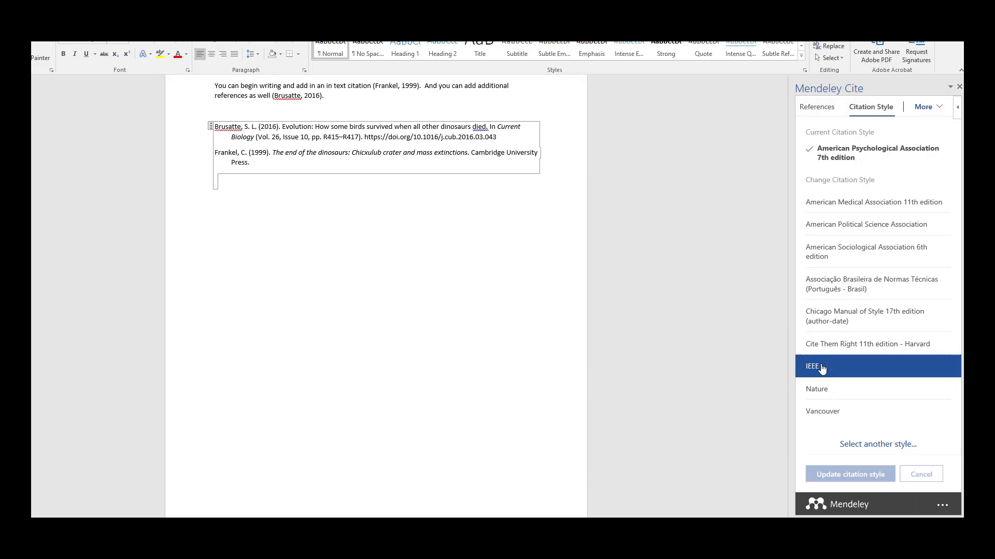
pyautogui.click(848, 473)
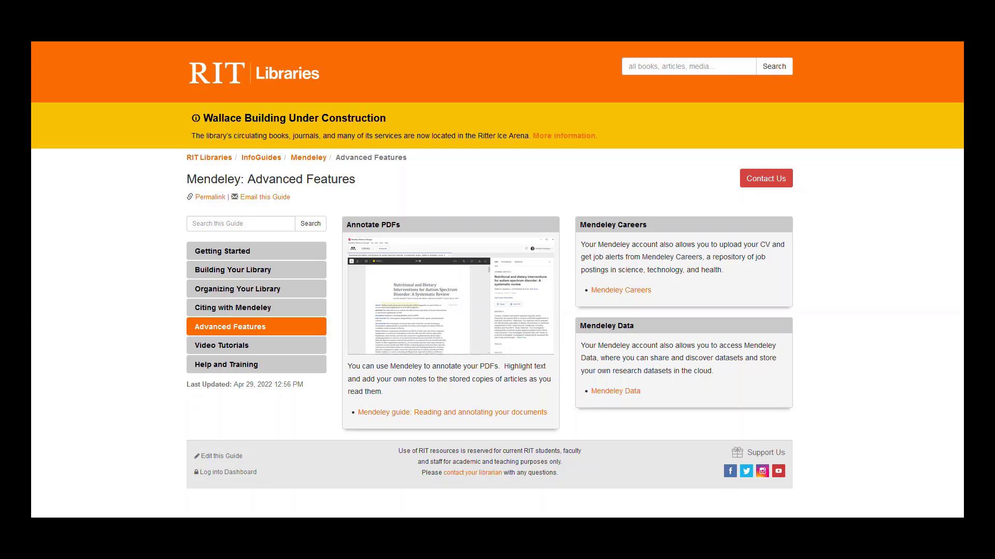
# - Follow the Mendeley Data link in the guide's Mendeley Data box to its website
pyautogui.click(621, 290)
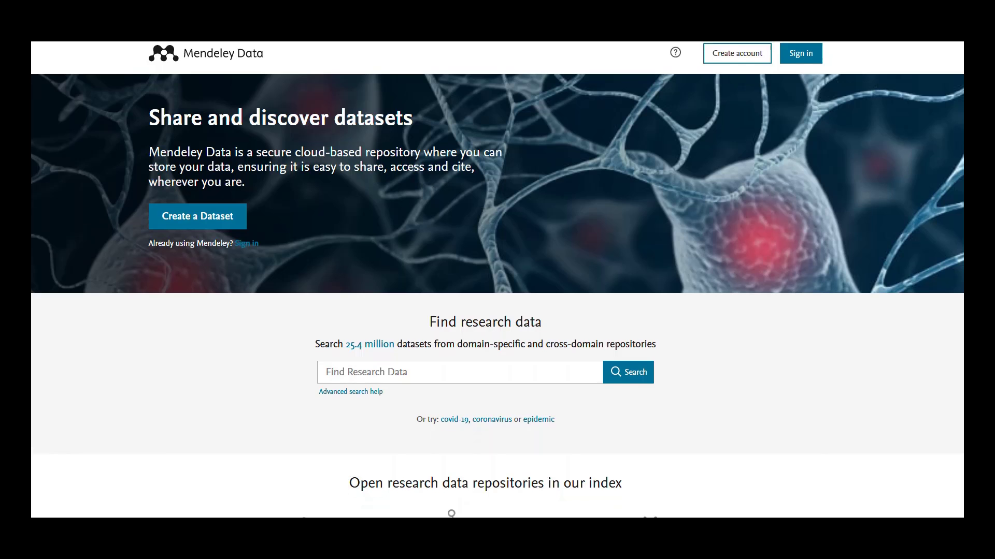
pyautogui.scroll(-3)
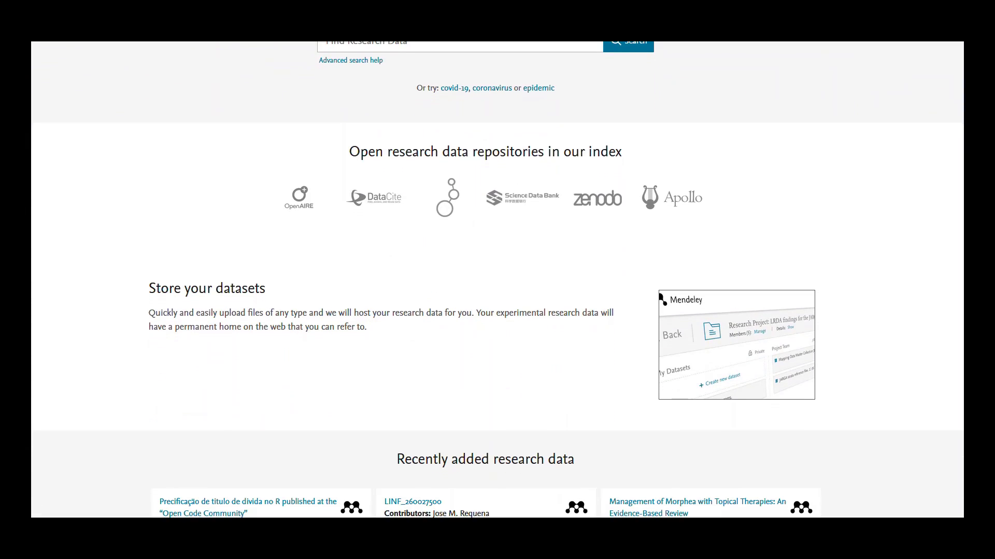
pyautogui.scroll(-3)
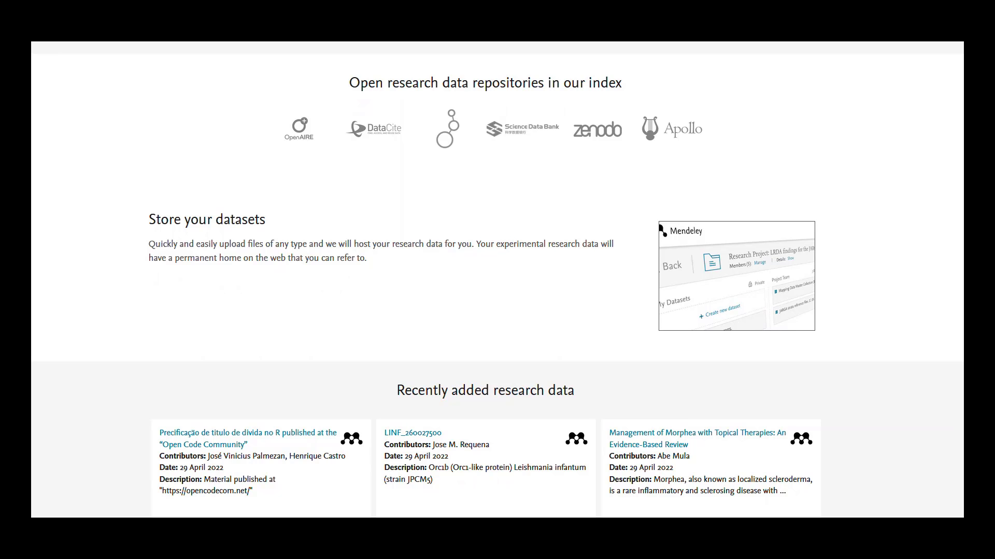
pyautogui.scroll(3)
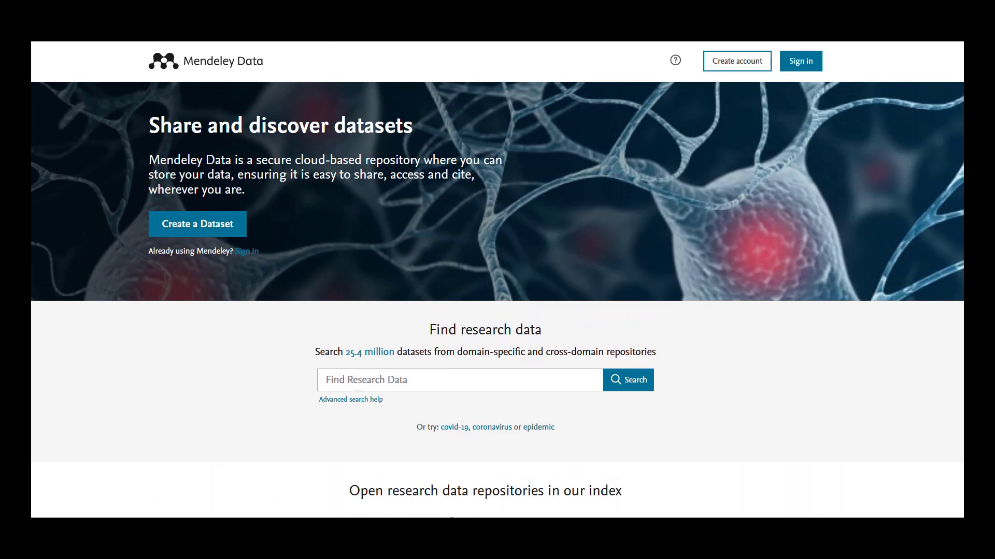